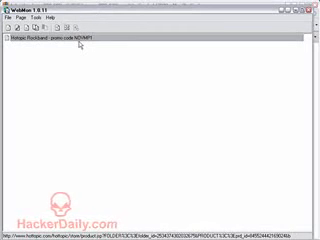
# Scroll the Hot Topic Rock Band product page down to the Sold Out product options.
pyautogui.rightClick(60, 46)
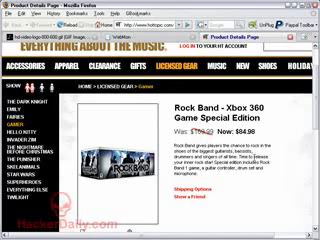
pyautogui.scroll(-3)
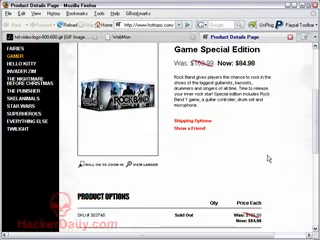
pyautogui.scroll(-3)
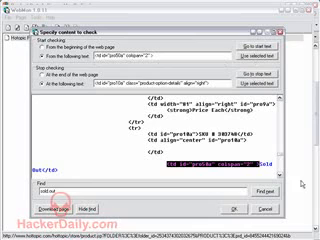
# Scroll the page source to bound checking between the Sold Out cell and next product-option-details cell.
pyautogui.scroll(-3)
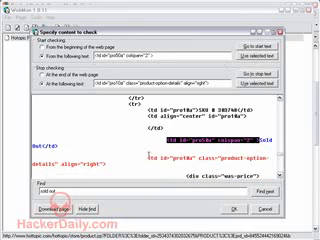